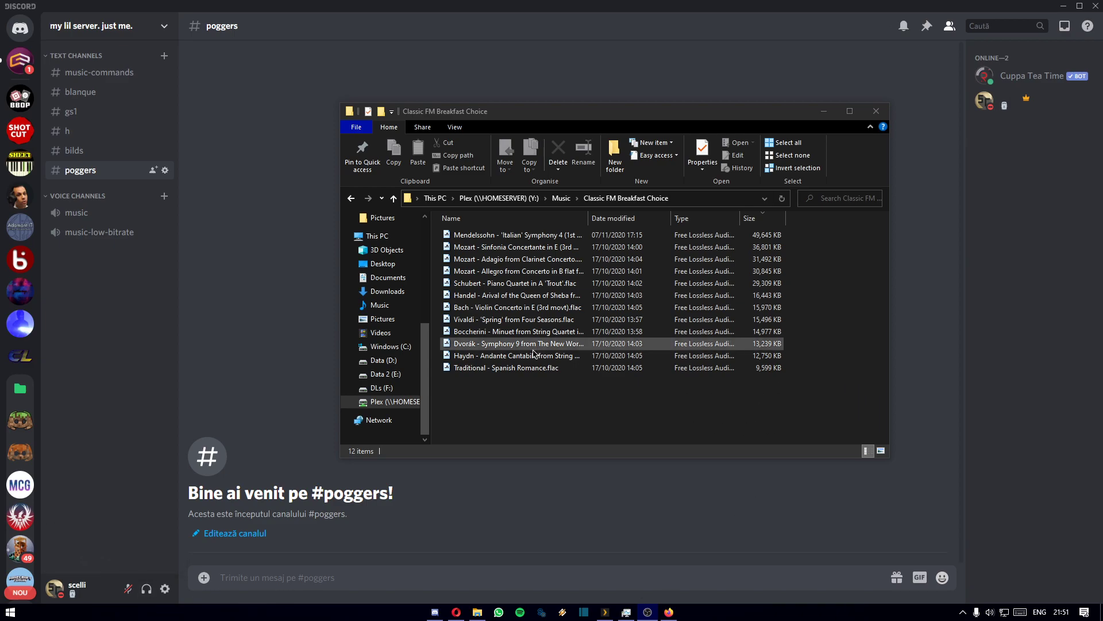
Select the Dvořák Symphony 9 FLAC and bring the music folder window back from the taskbar
click(517, 344)
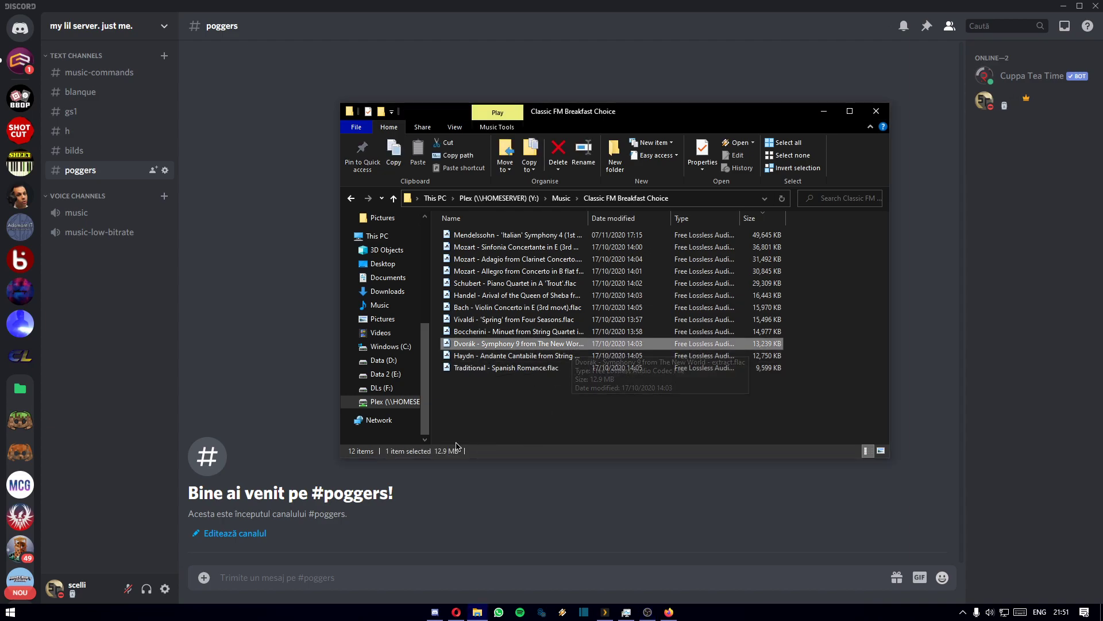
mouse_move(592, 348)
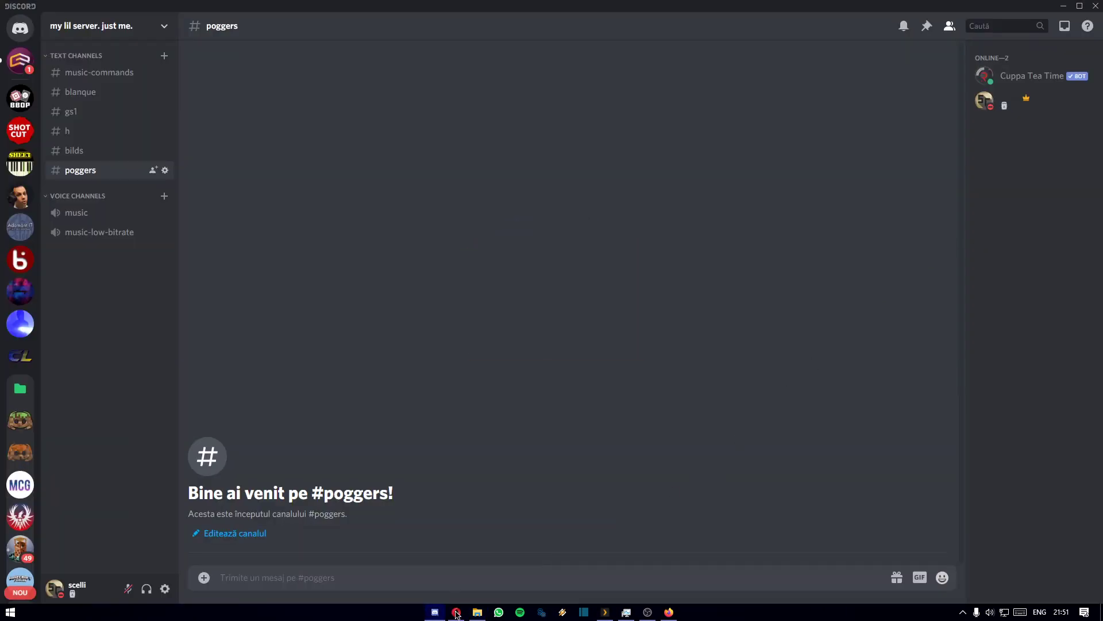
click(477, 611)
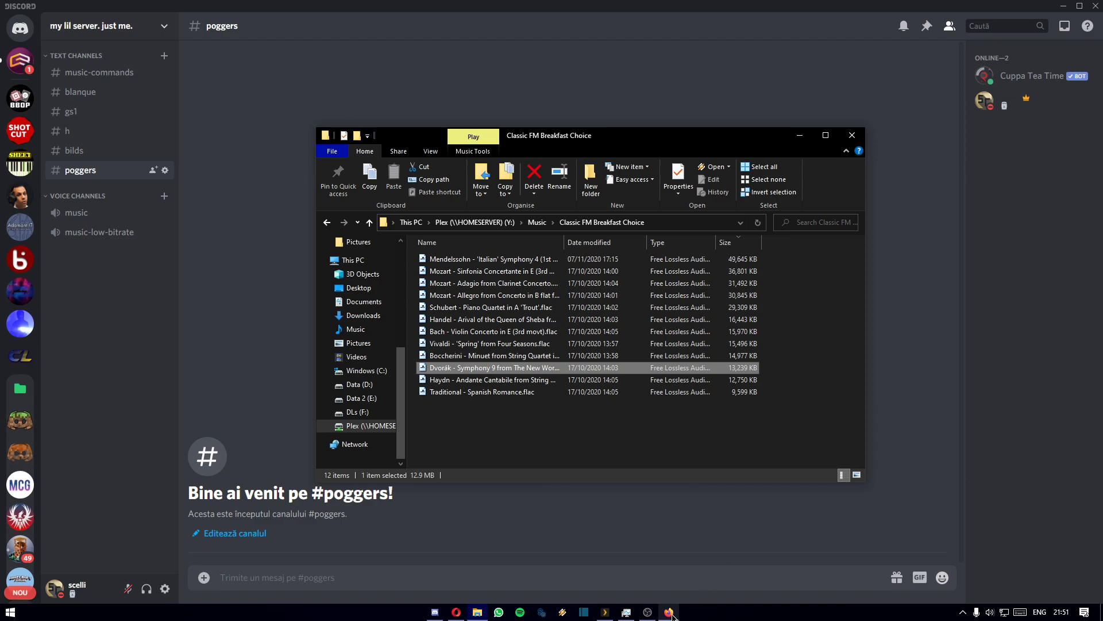
click(669, 611)
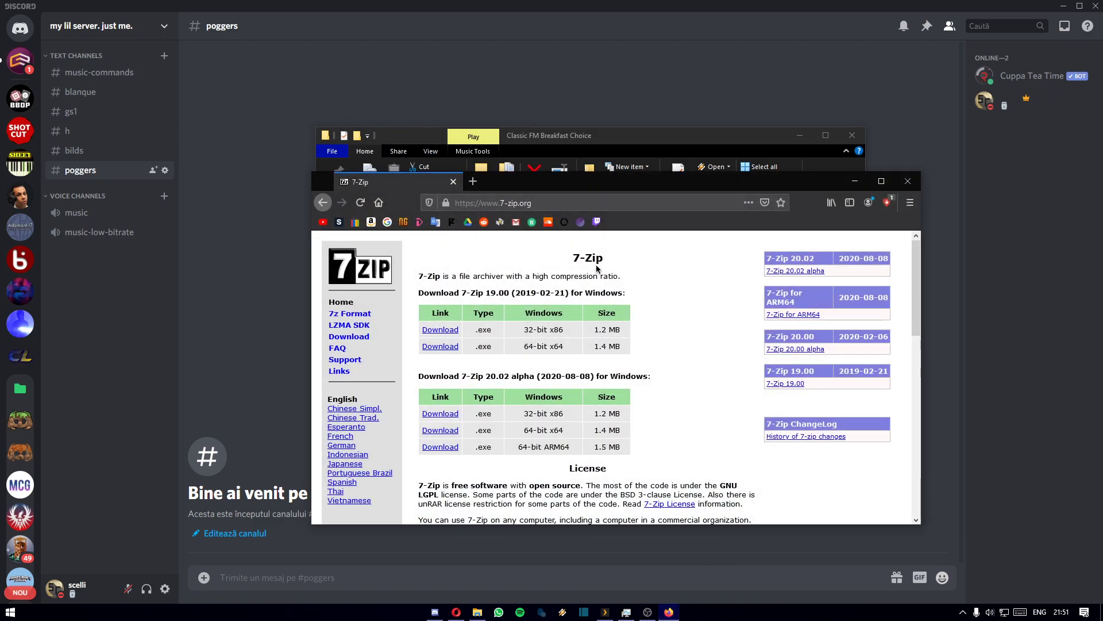
mouse_move(416, 300)
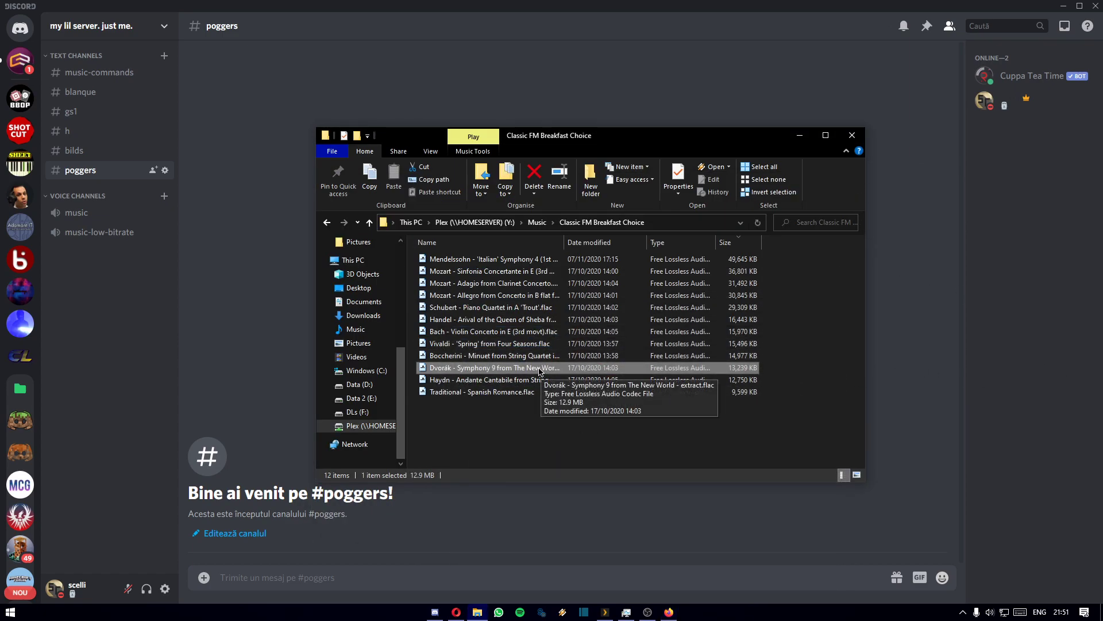
Open 7-Zip's Add to Archive dialog for the Dvořák Symphony 9 FLAC
right_click(517, 367)
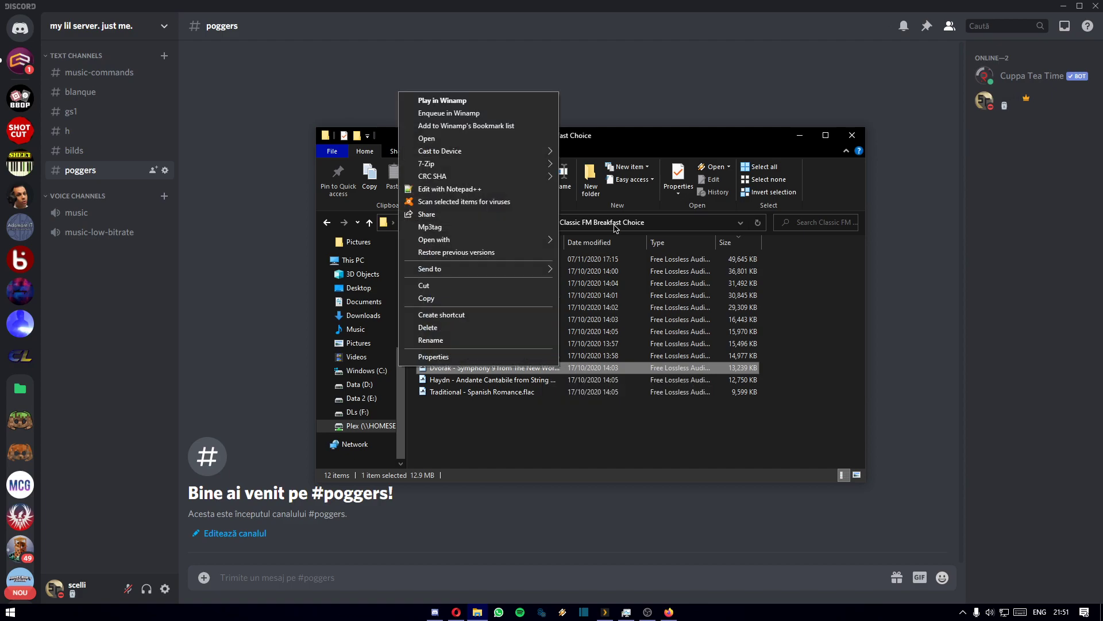
mouse_move(425, 163)
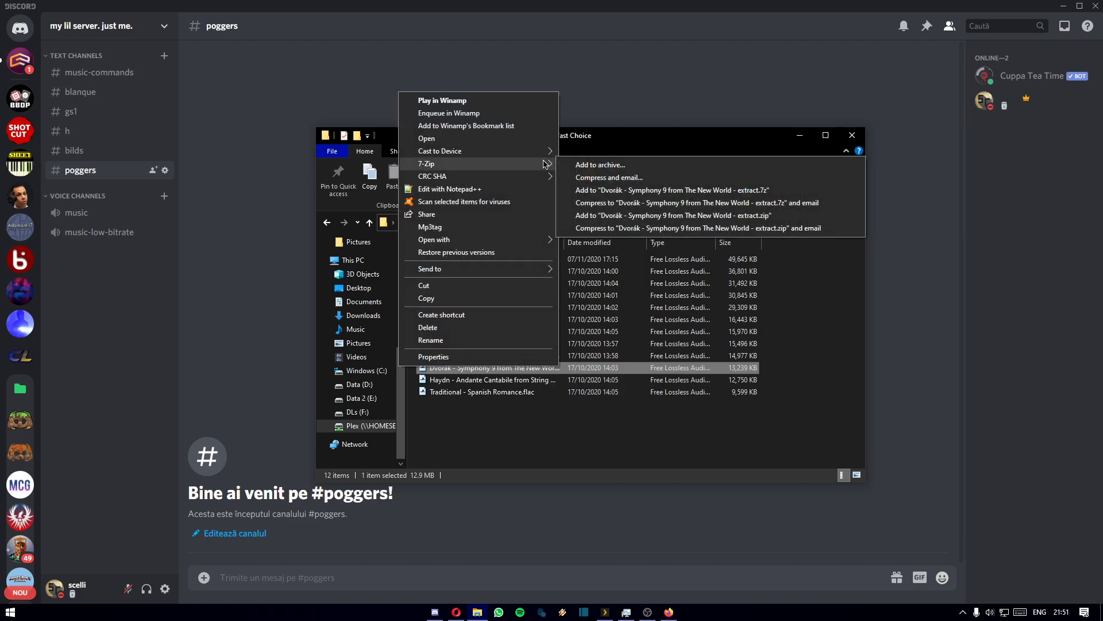
mouse_move(599, 165)
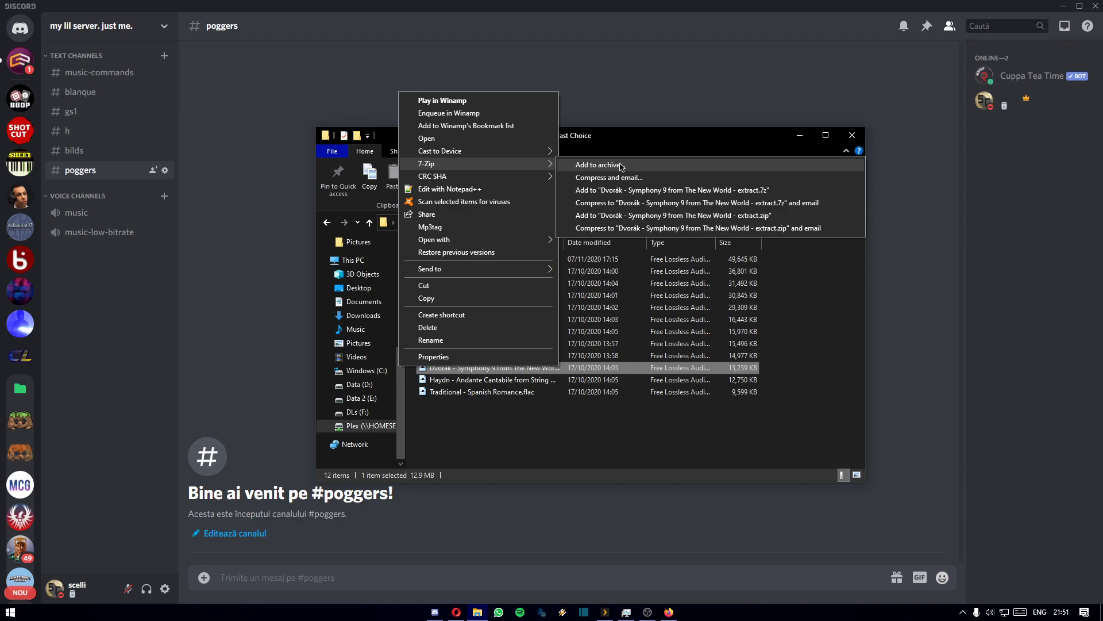
click(599, 165)
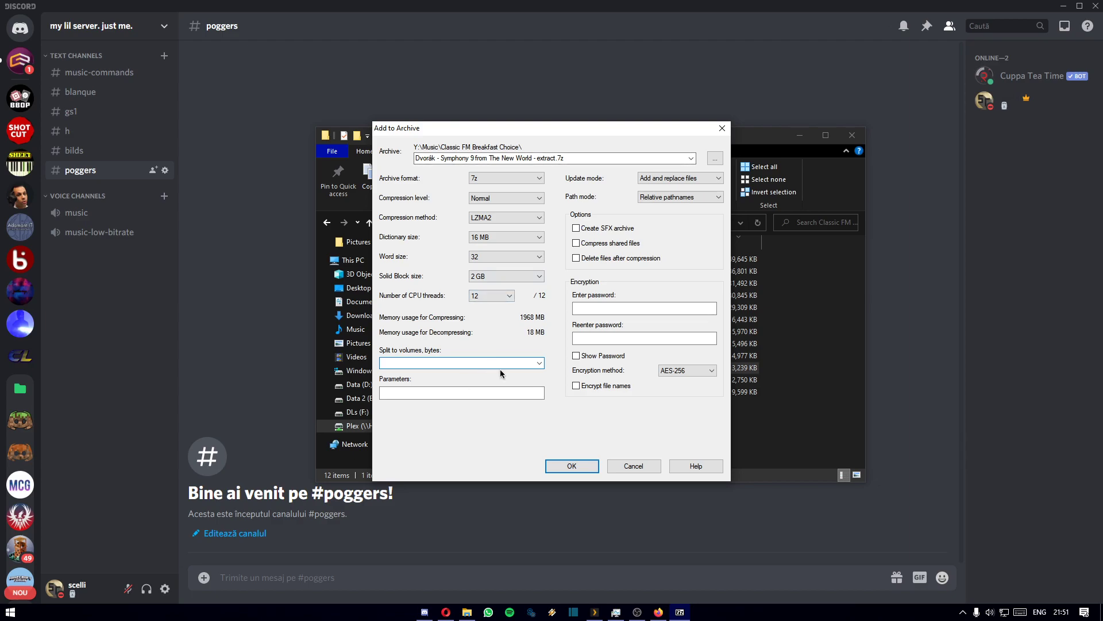
Enter 8000000 as the volume split size and create the split 7z archive
click(458, 362)
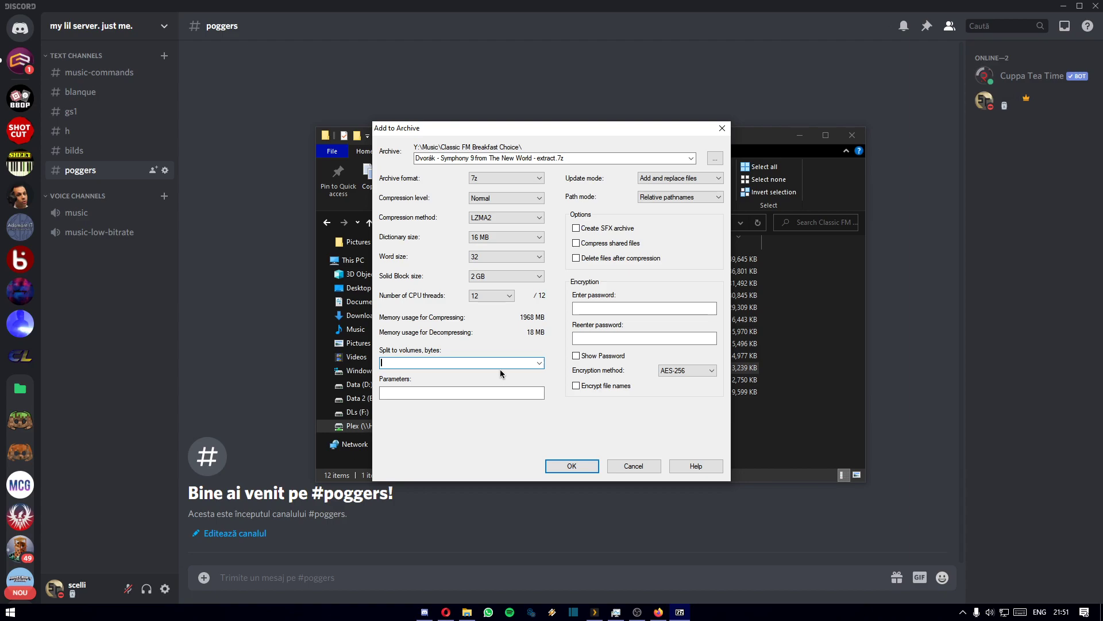
text(8)
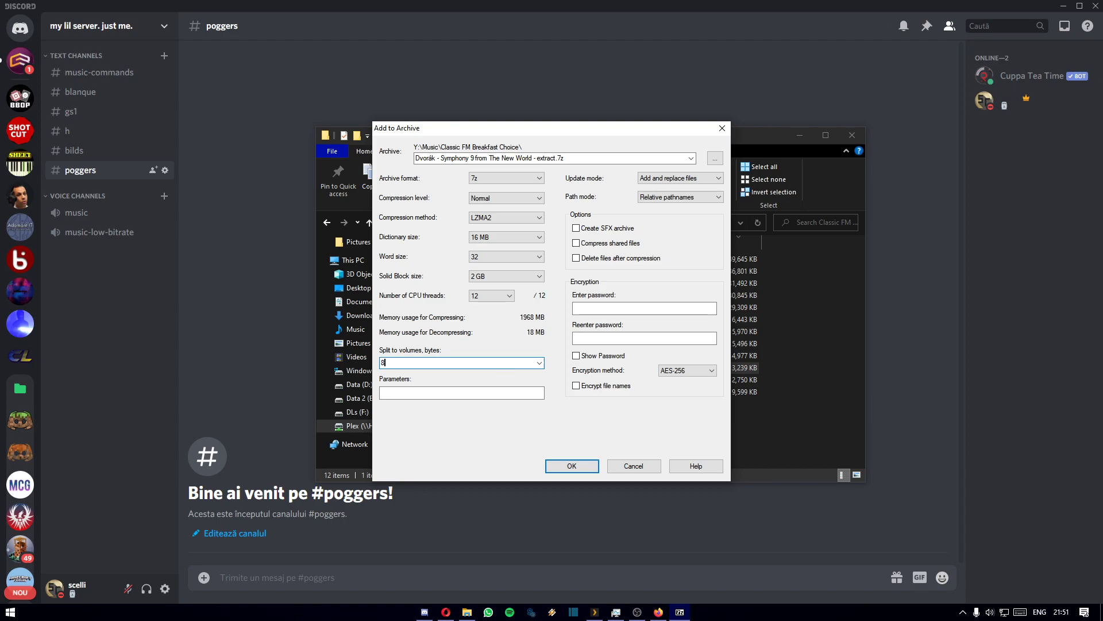
text(000000)
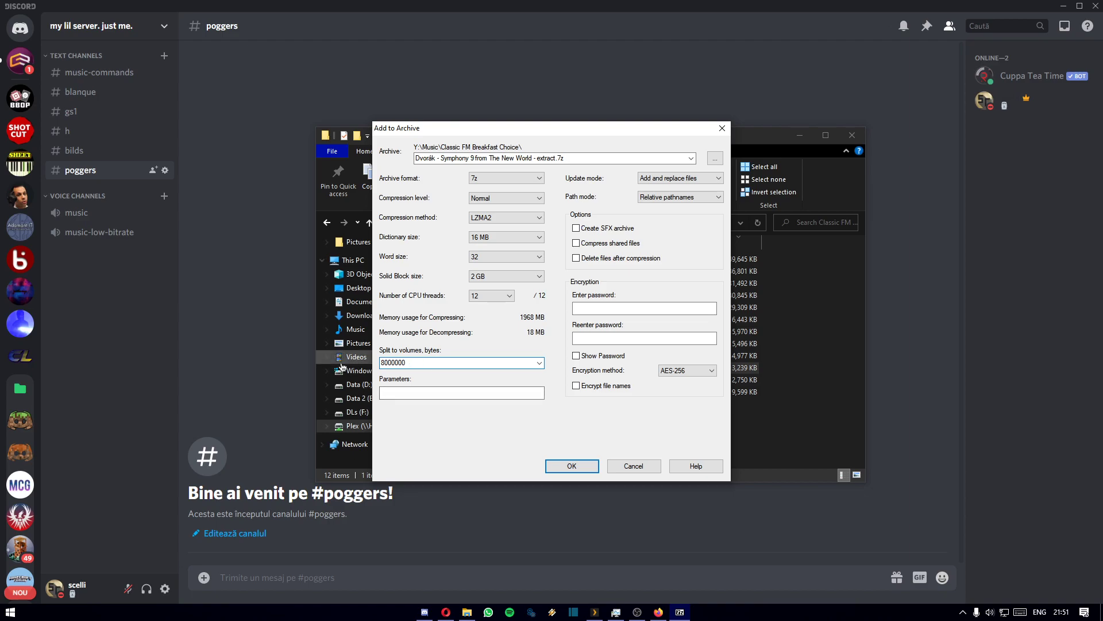
triple_click(461, 361)
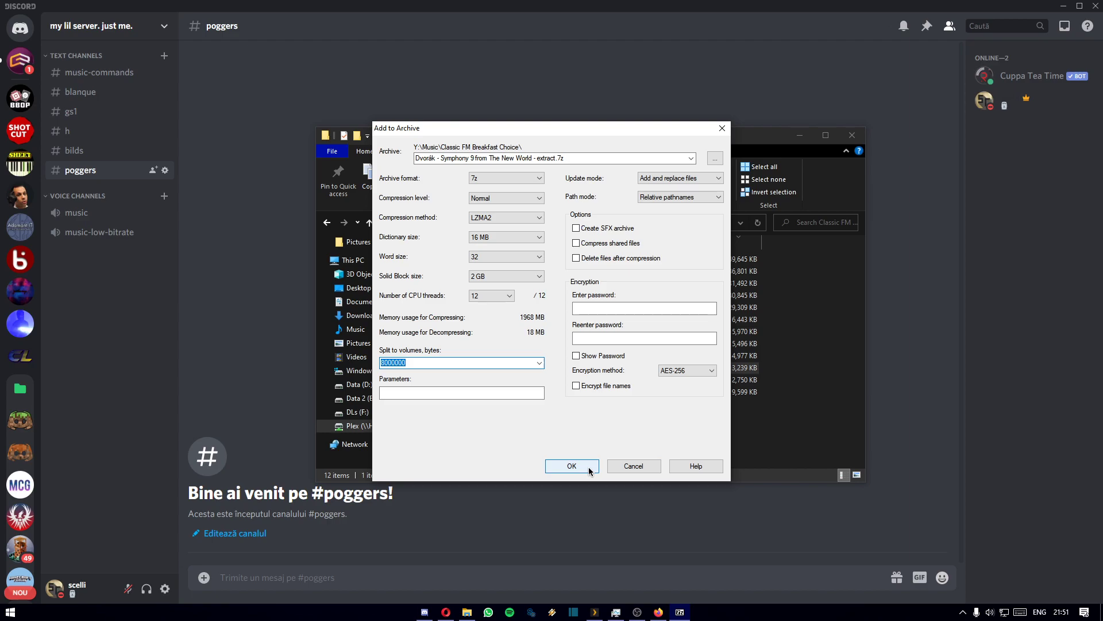
click(571, 466)
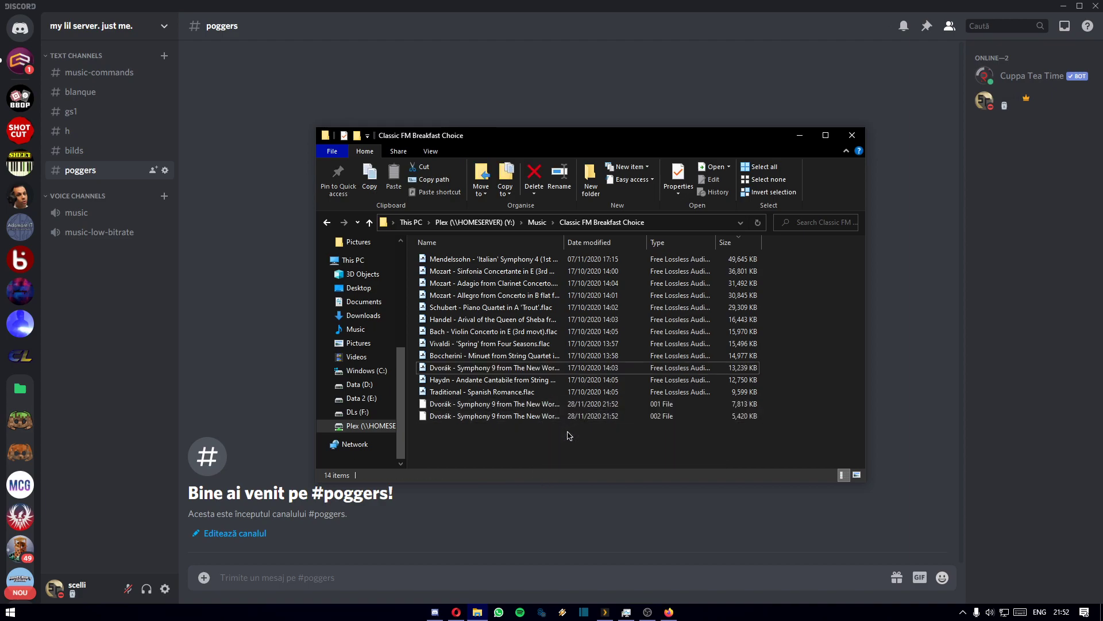
Drag a Dvořák archive volume from Explorer into Discord's #poggers channel
click(492, 380)
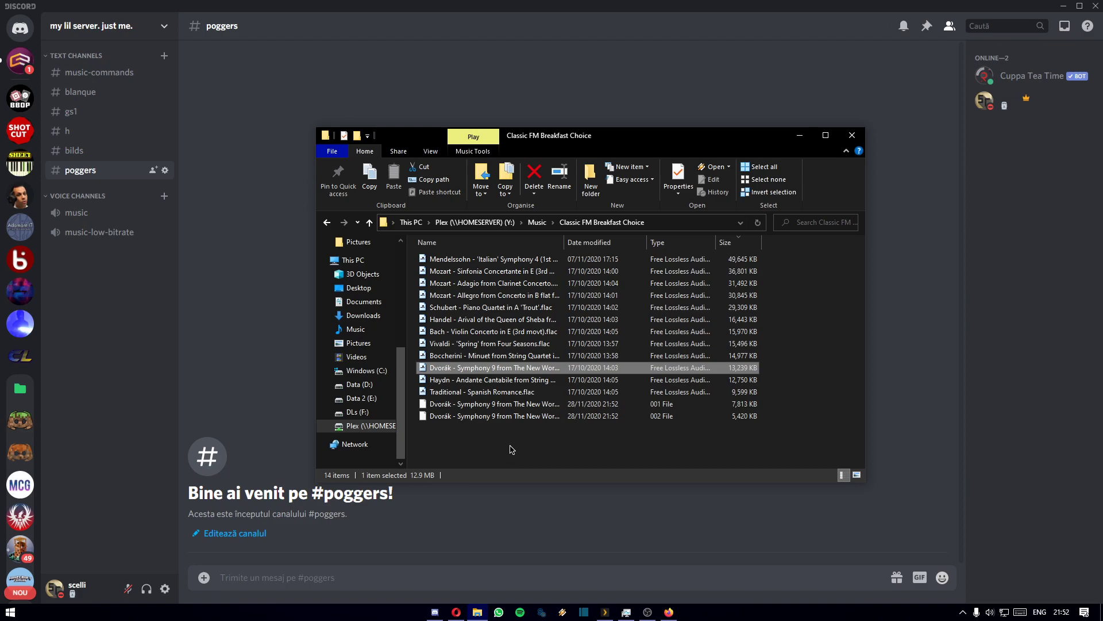
drag(506, 404, 507, 427)
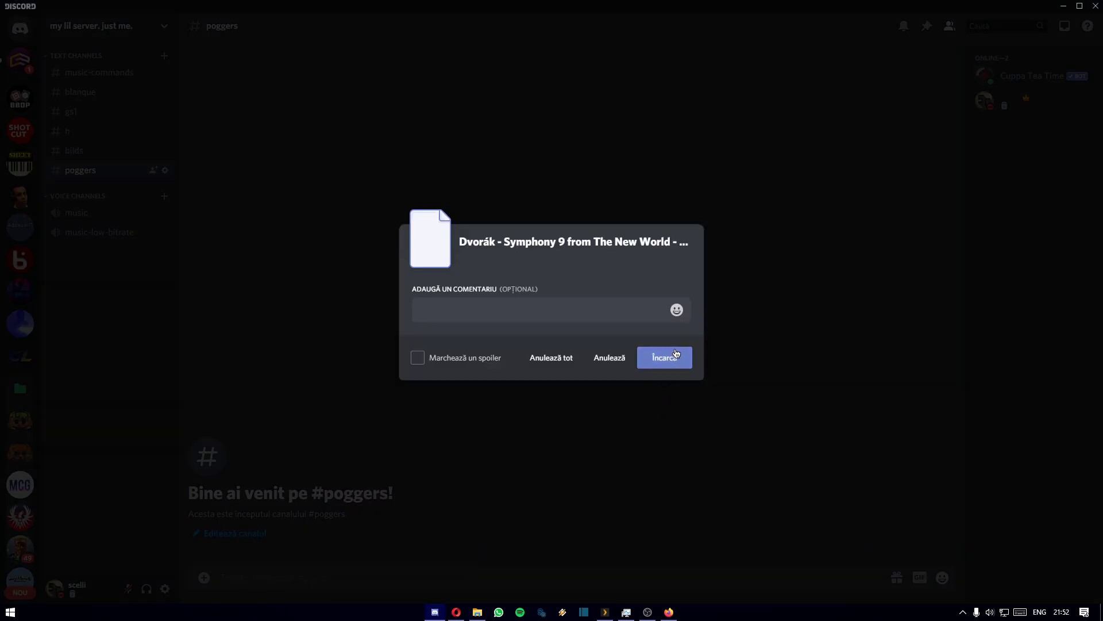
Confirm the upload of the Dvořák .001 and .002 volumes to #poggers
click(664, 356)
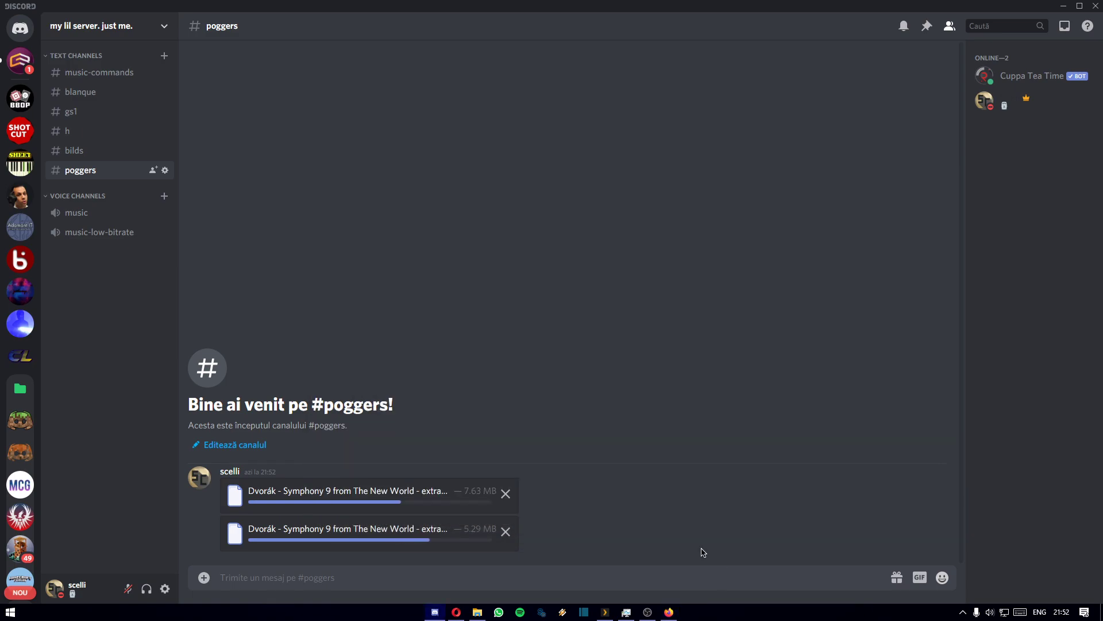
click(476, 611)
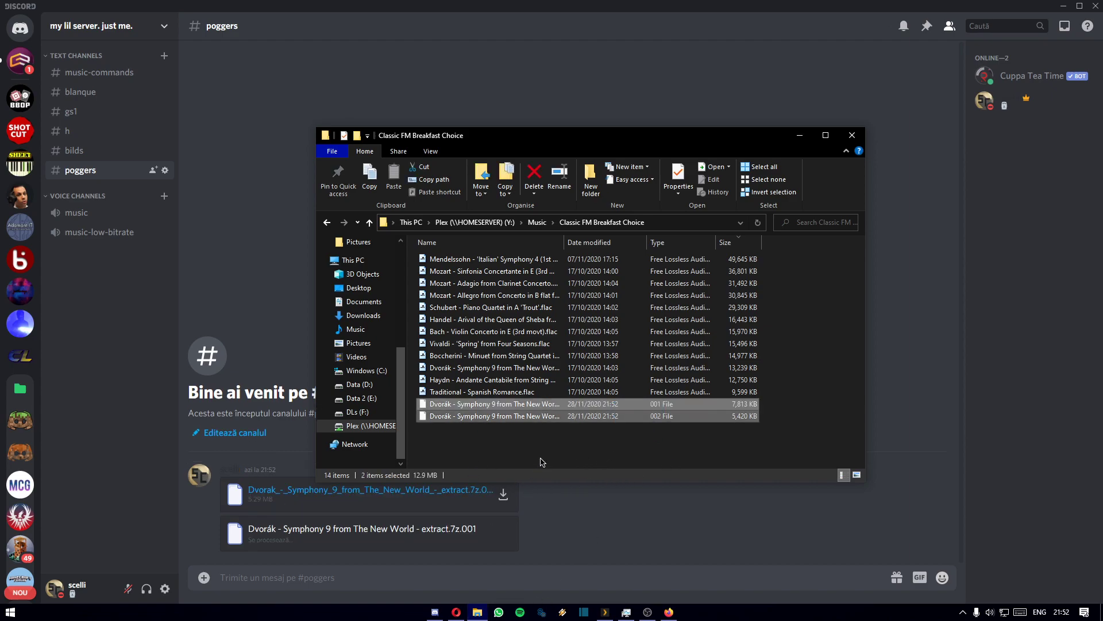
Create a new folder, paste both archive volumes into it, and right-click them
right_click(542, 461)
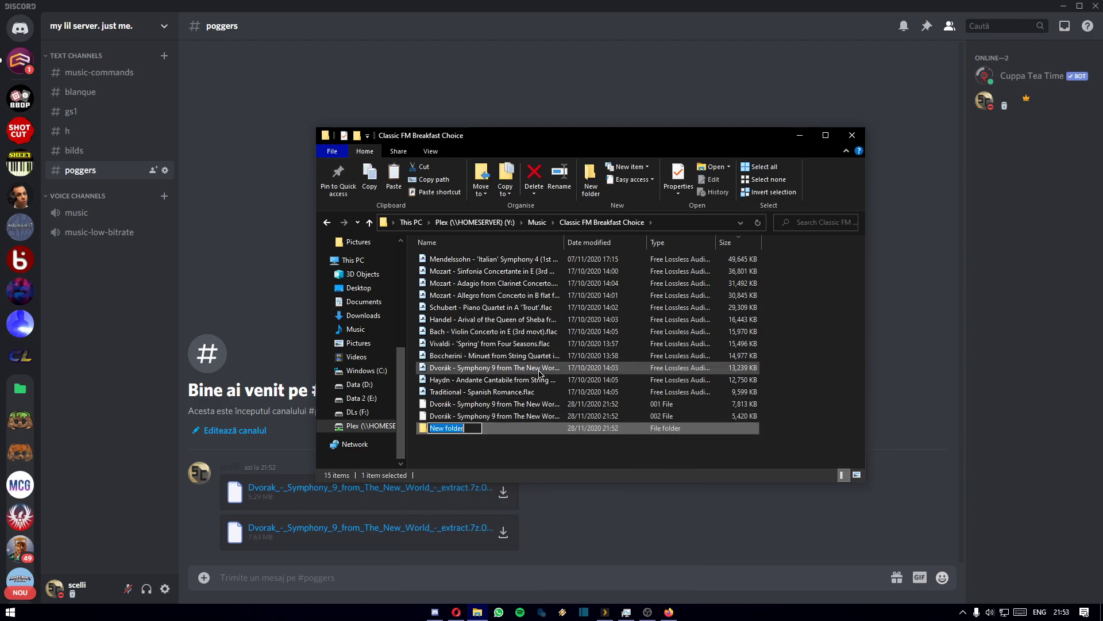
double_click(448, 427)
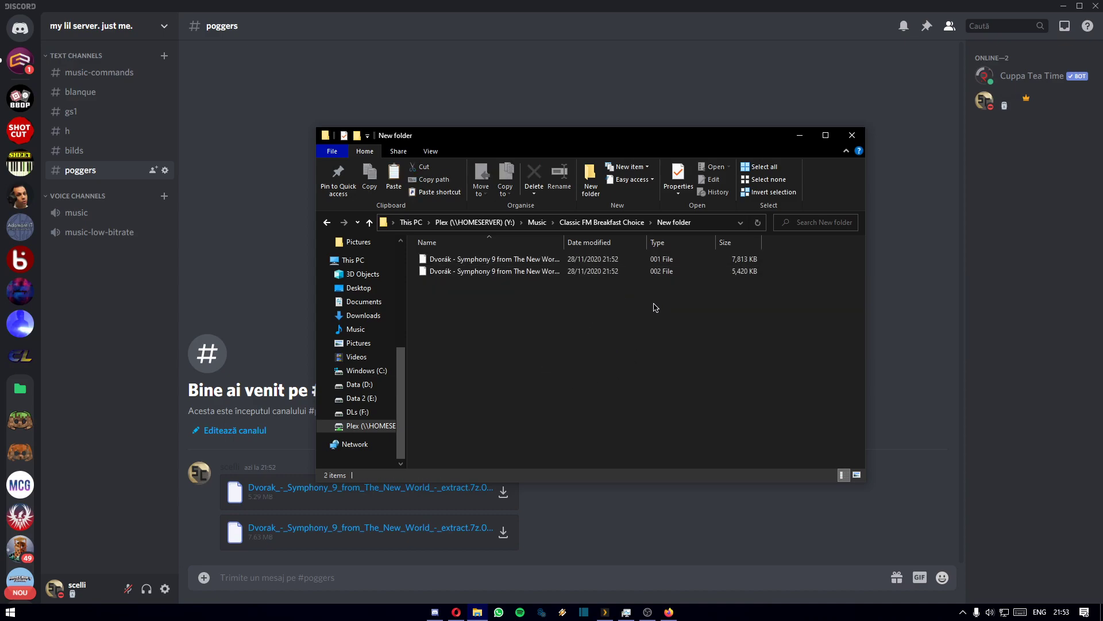
mouse_move(651, 301)
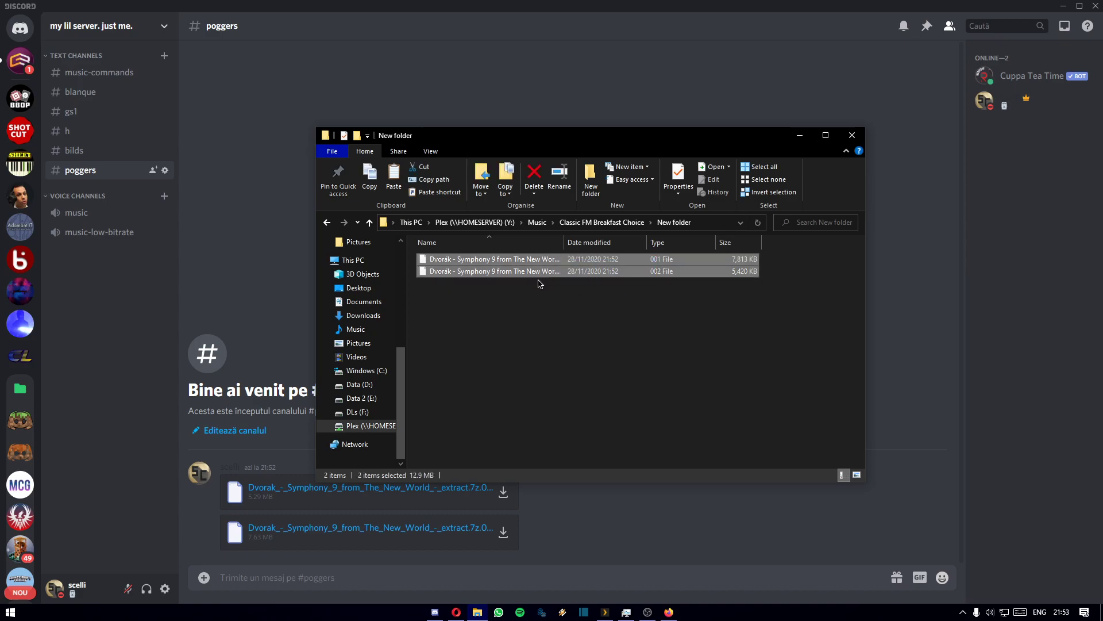
right_click(538, 283)
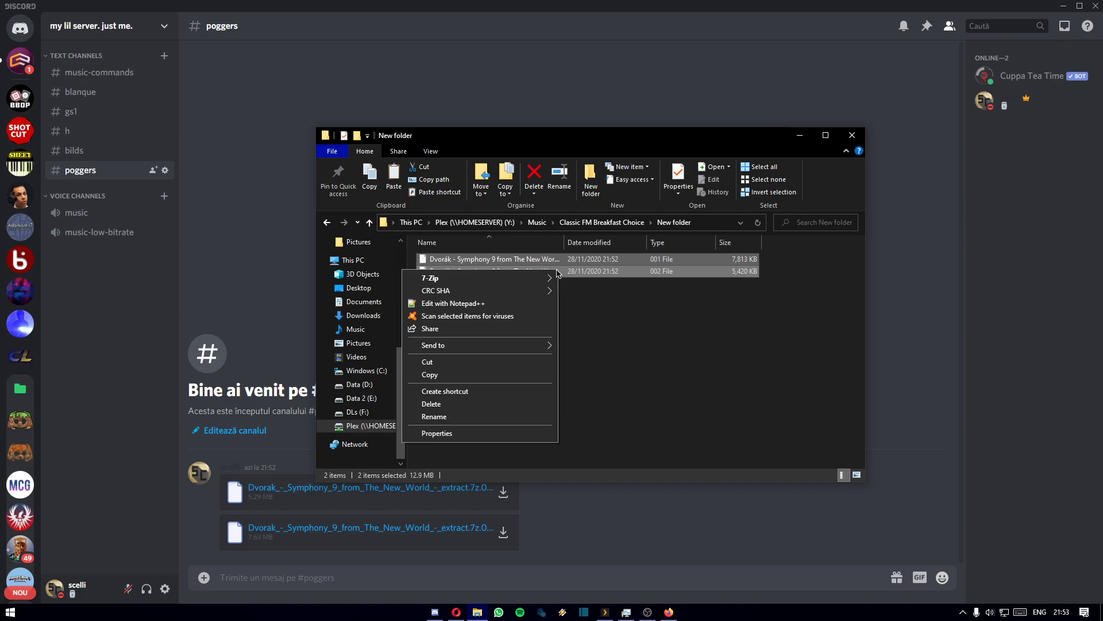
mouse_move(430, 278)
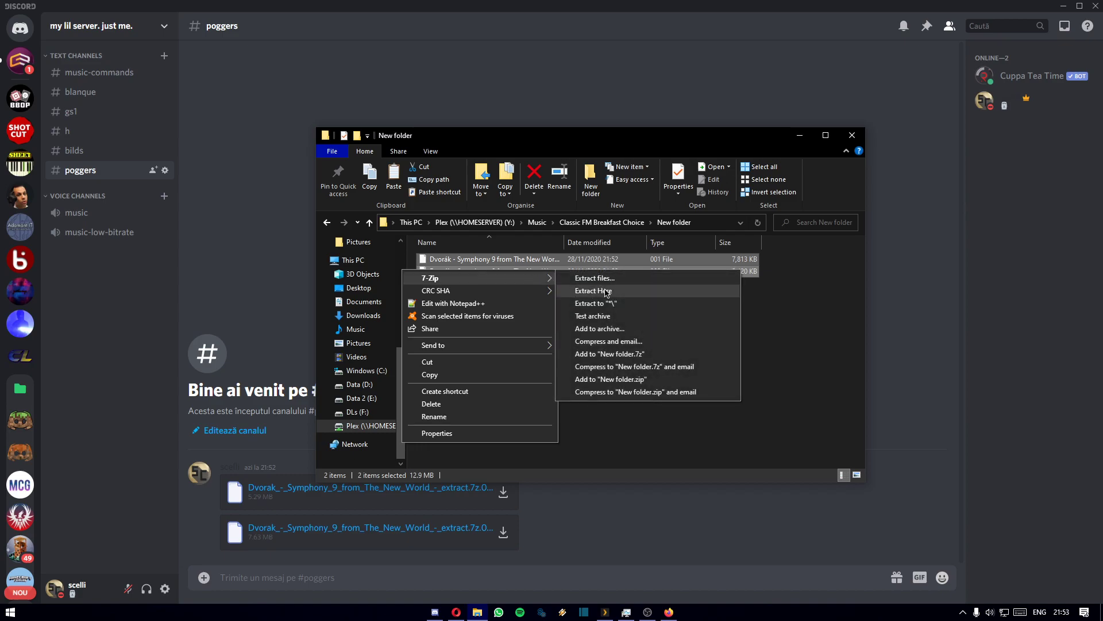
Extract the volumes here and select the restored 12.9 MB Dvořák FLAC
click(592, 291)
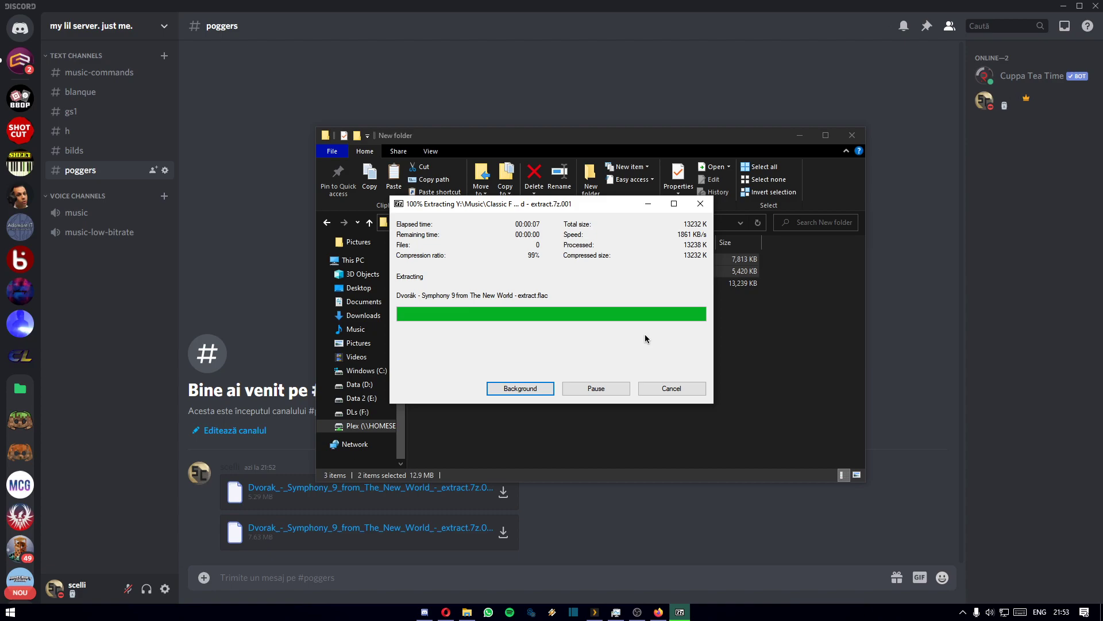
mouse_move(674, 353)
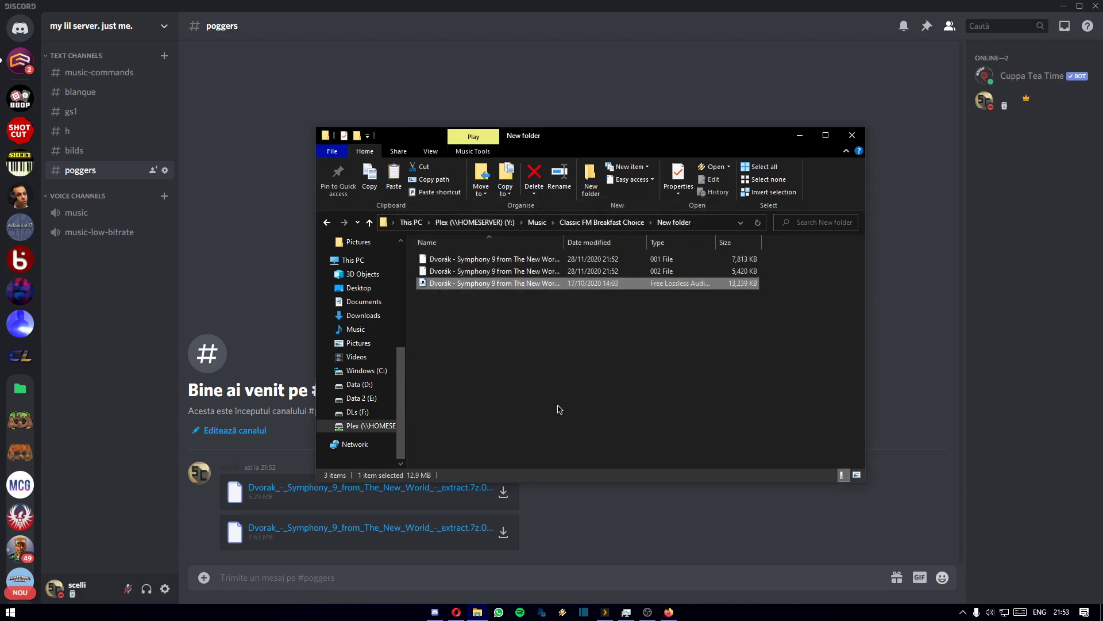
mouse_move(433, 467)
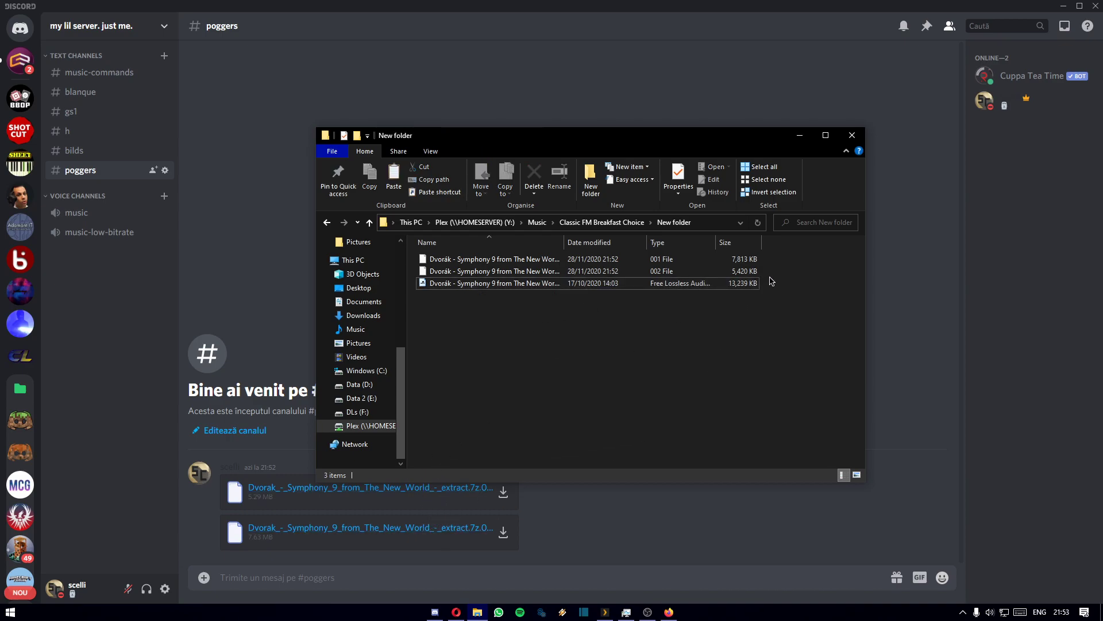
click(493, 283)
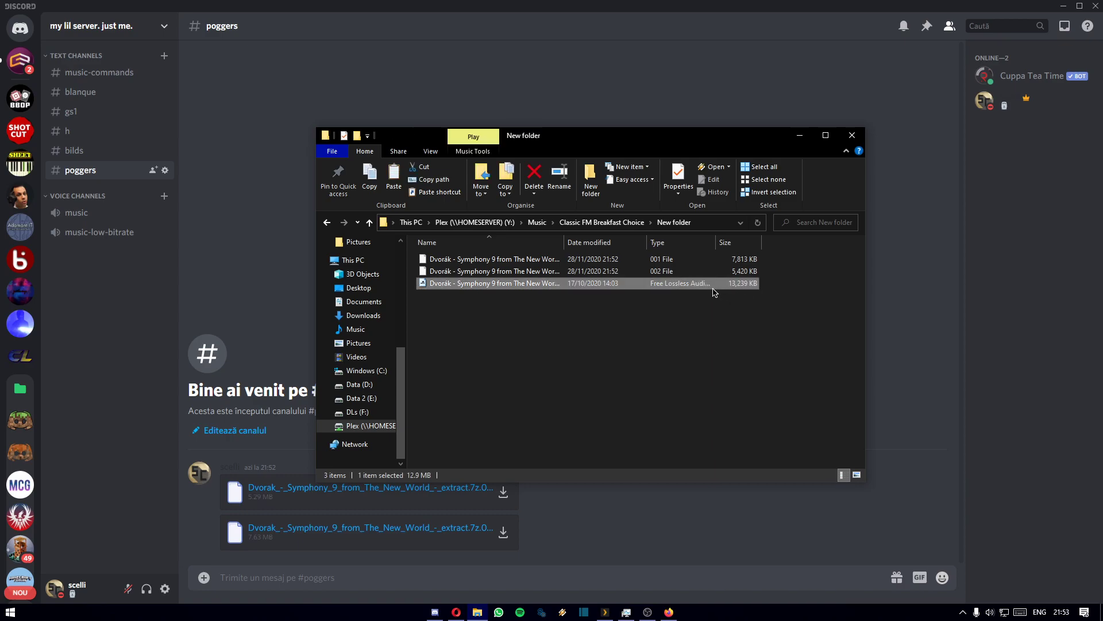
mouse_move(713, 291)
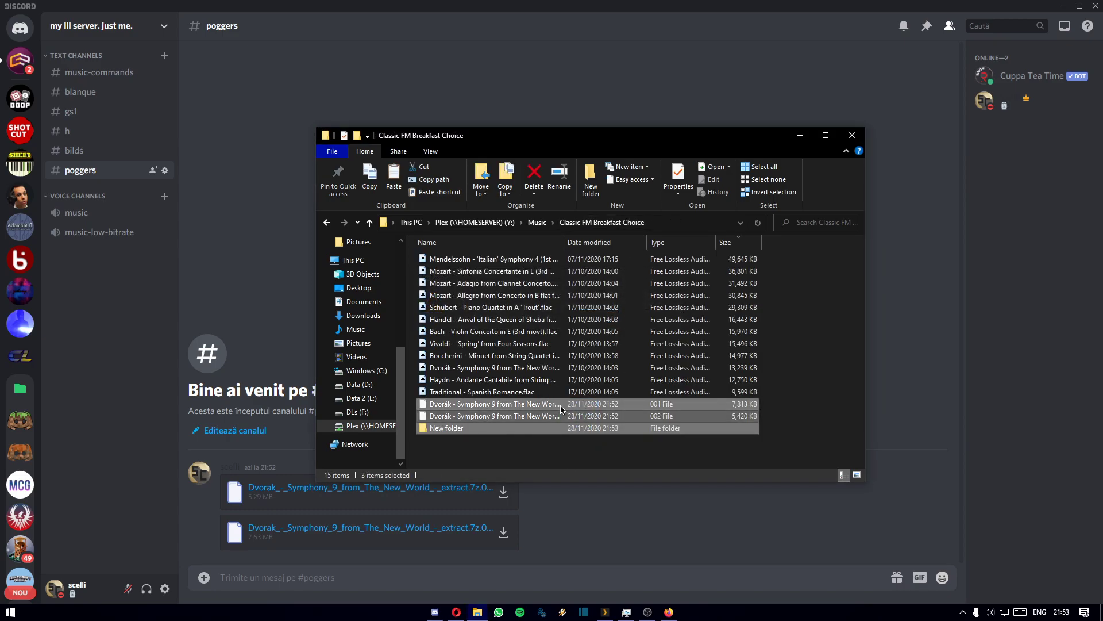
Close the File Explorer window to reveal Discord's #poggers channel
click(533, 176)
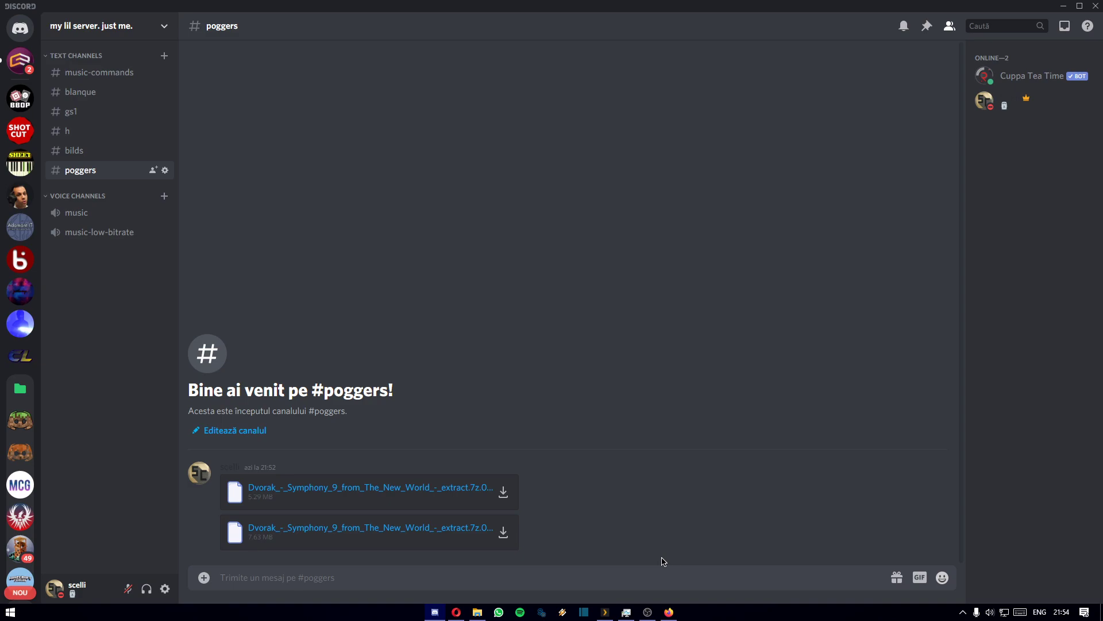
mouse_move(514, 563)
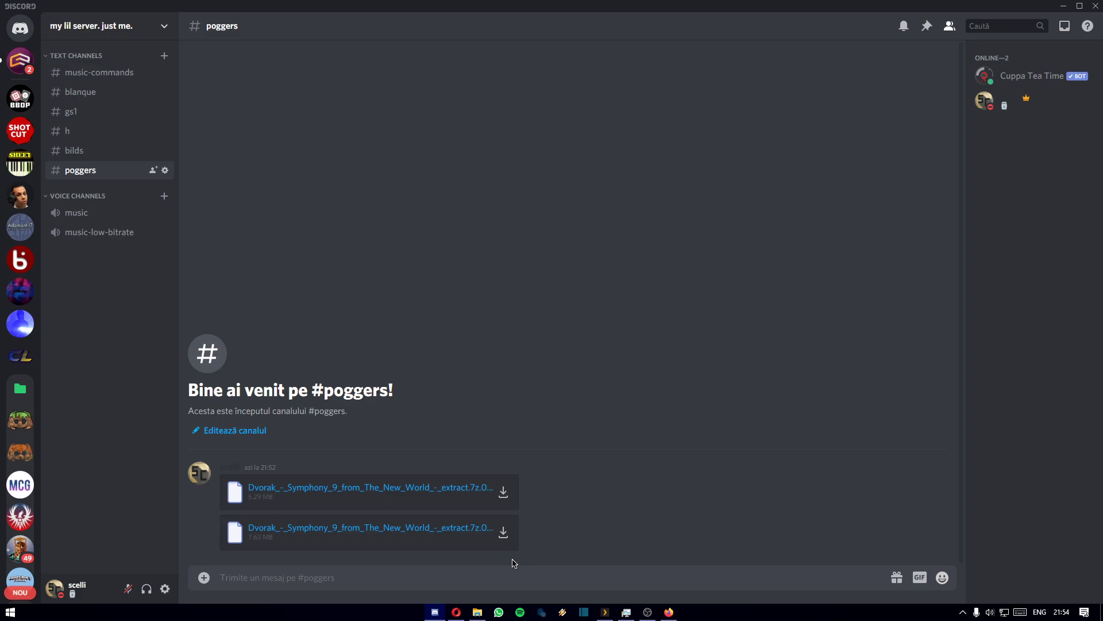
mouse_move(63, 492)
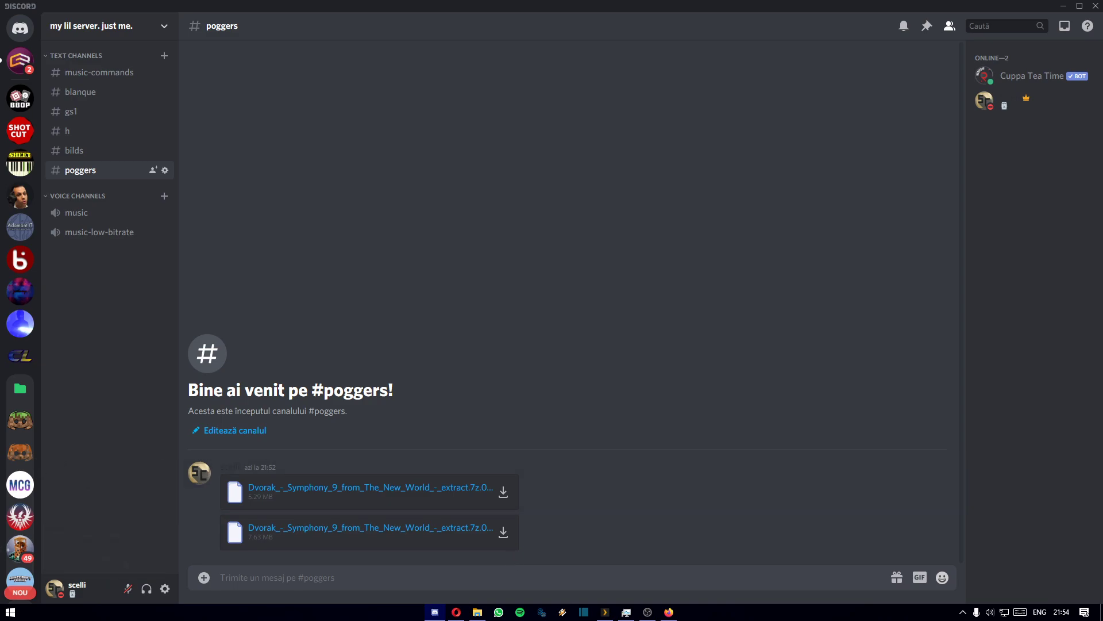
mouse_move(820, 436)
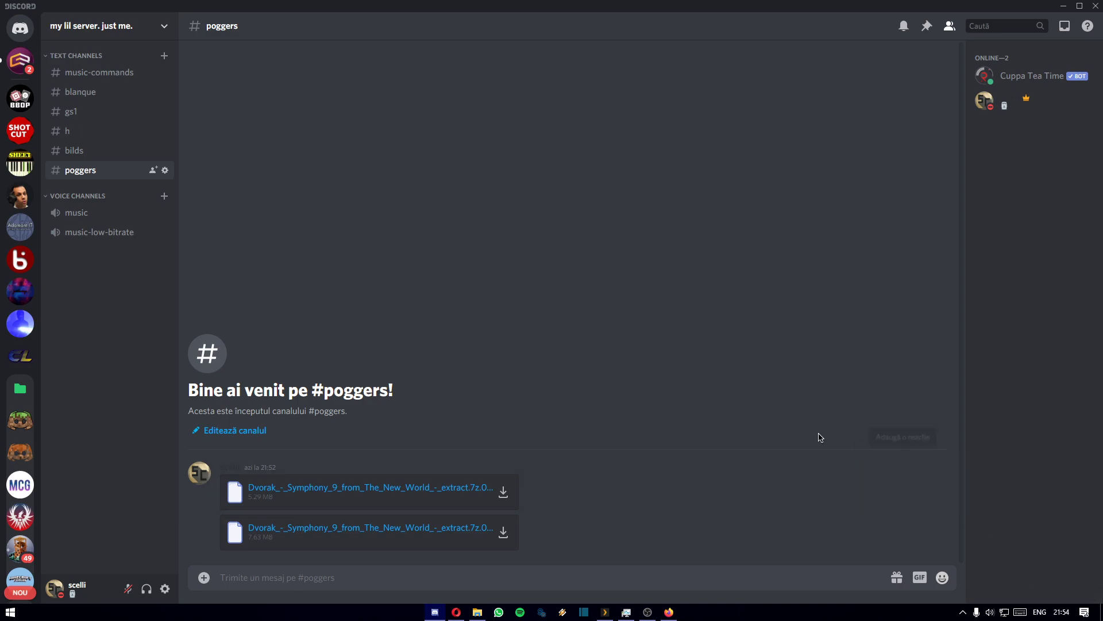